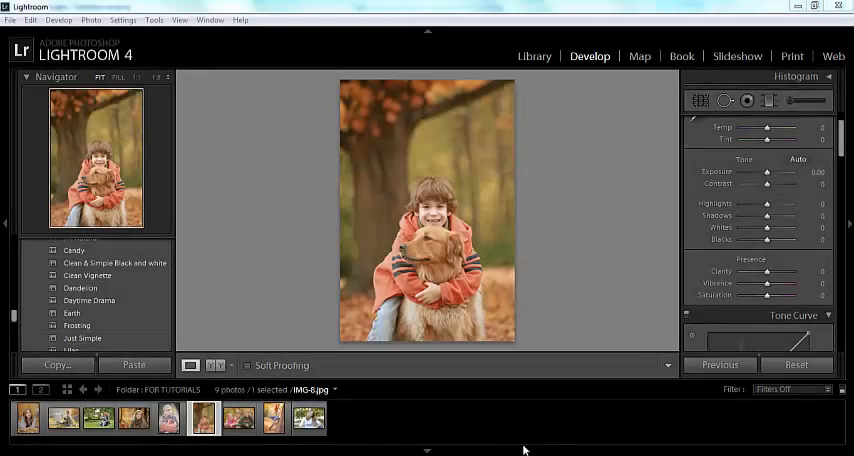
Try the Just Simple preset, then settle on Little Pretty for the boy-and-dog photo.
click(71, 313)
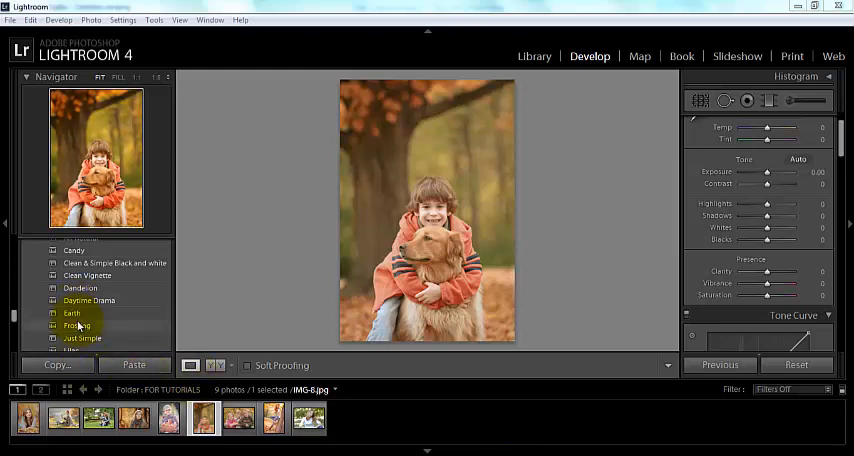
click(83, 338)
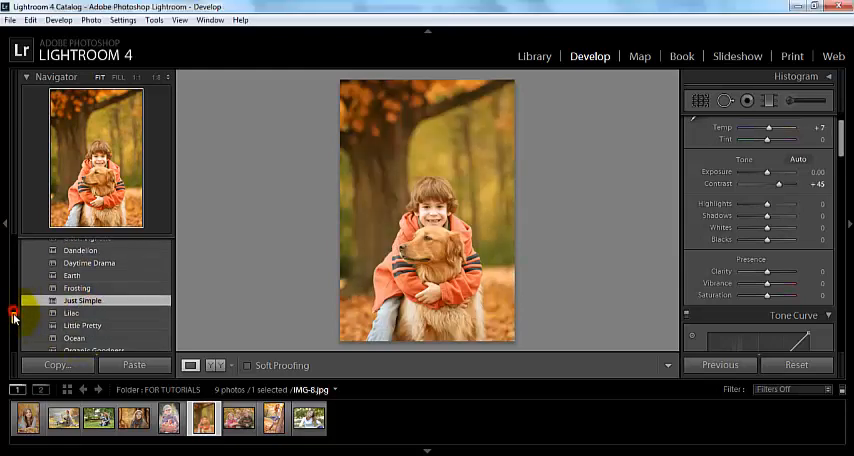
click(83, 316)
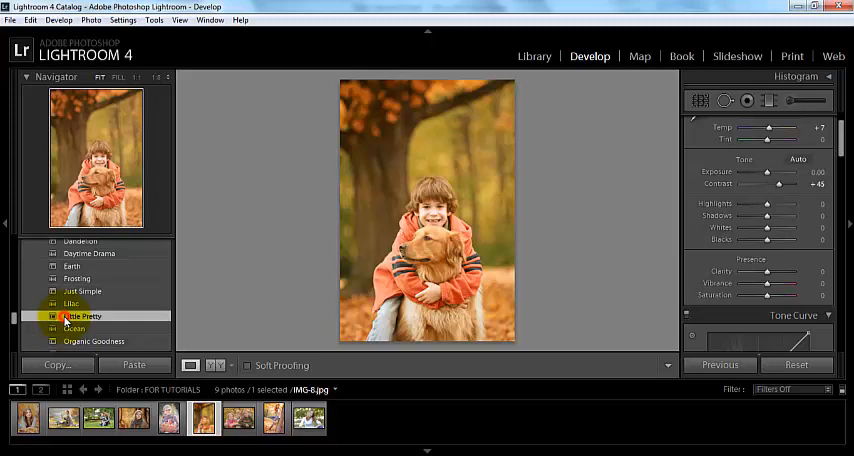
click(83, 316)
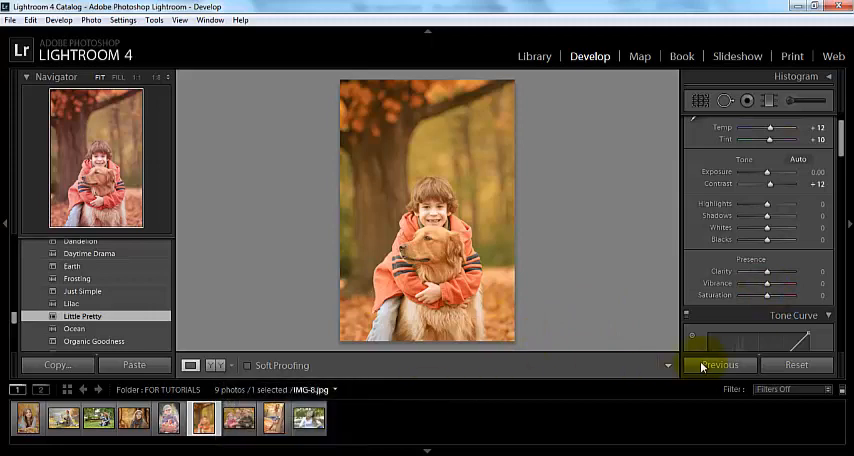
click(273, 418)
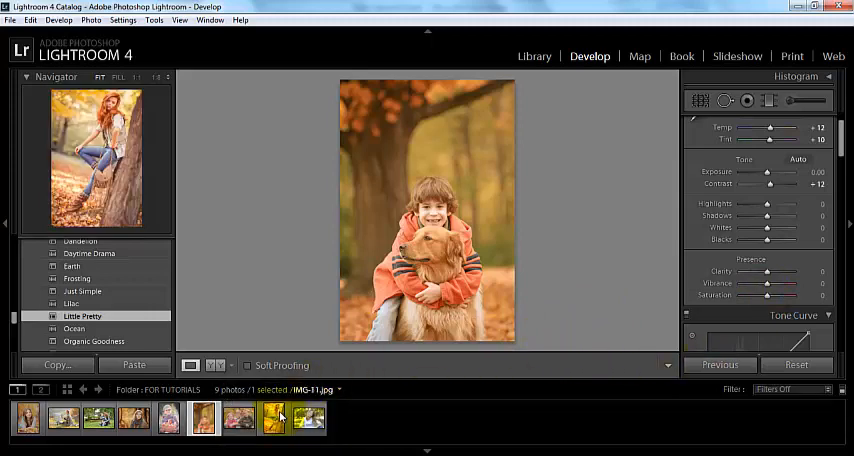
mouse_move(274, 418)
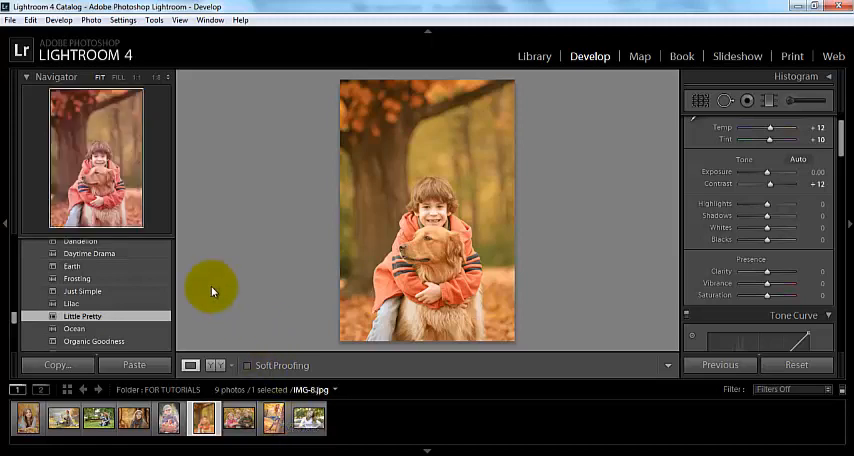
mouse_move(205, 363)
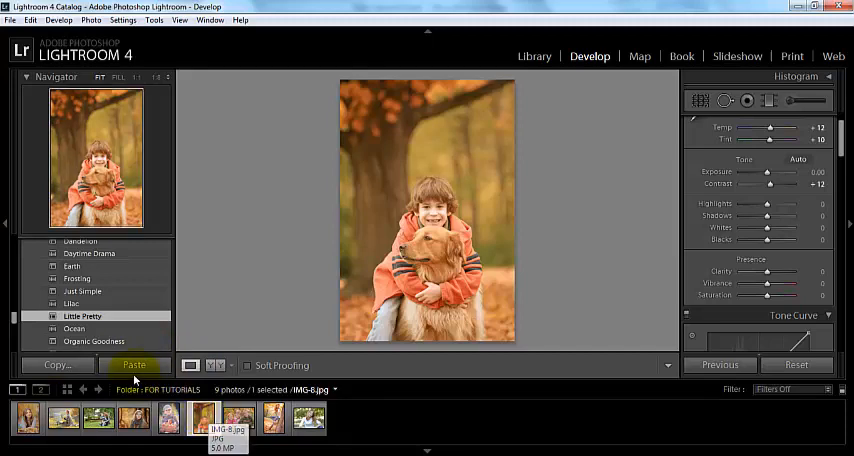
Copy the photo's develop settings with Check All selected in the Copy Settings dialog.
click(56, 364)
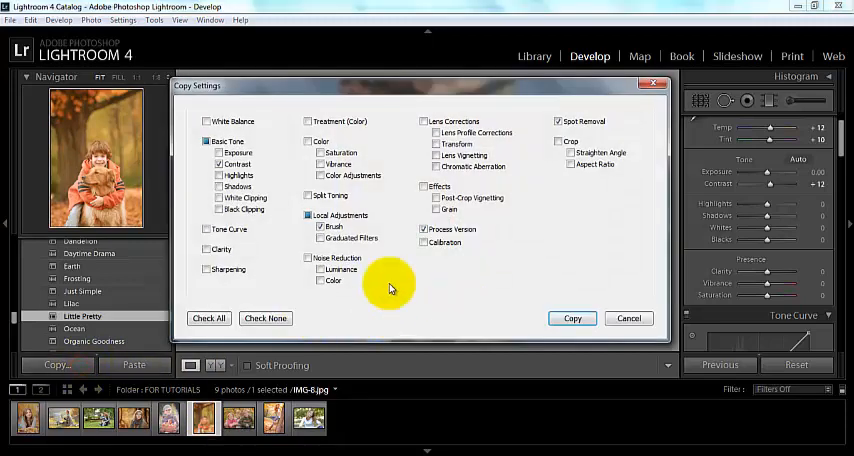
click(208, 318)
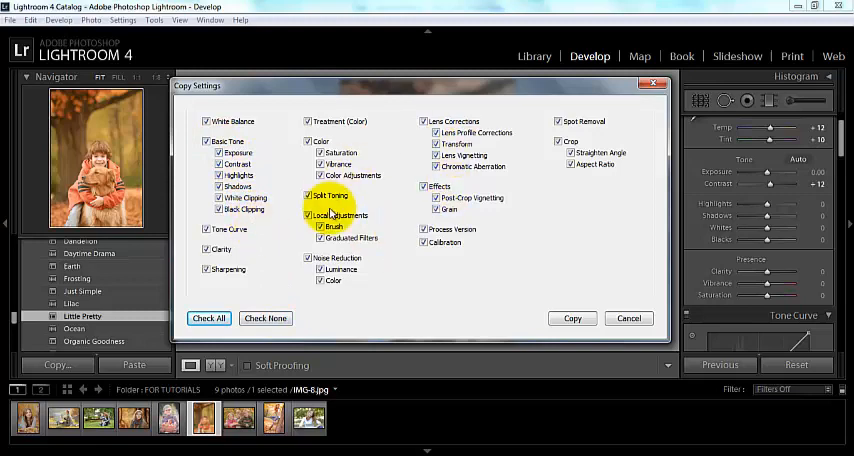
click(308, 195)
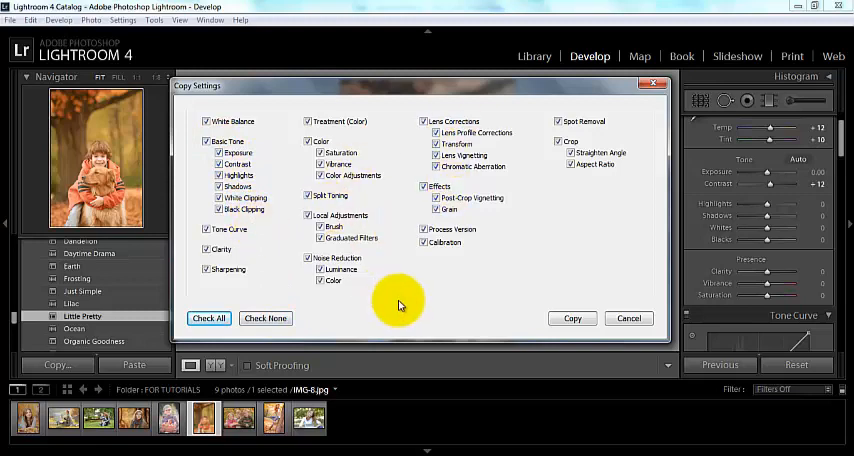
mouse_move(530, 325)
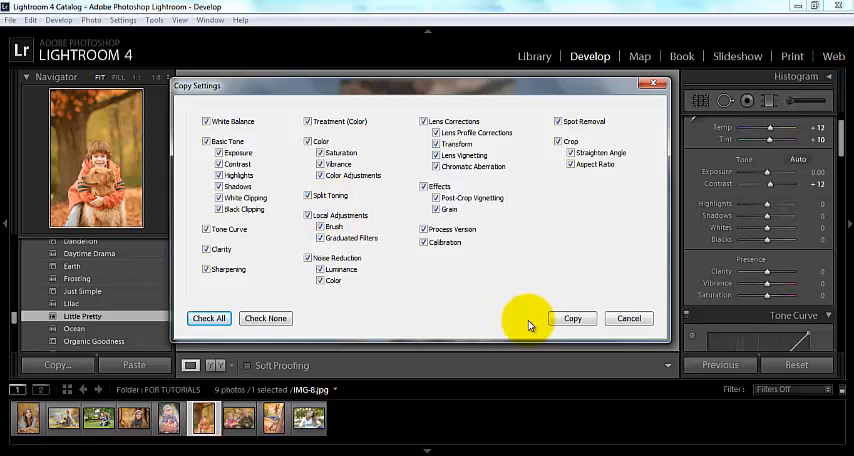
click(572, 318)
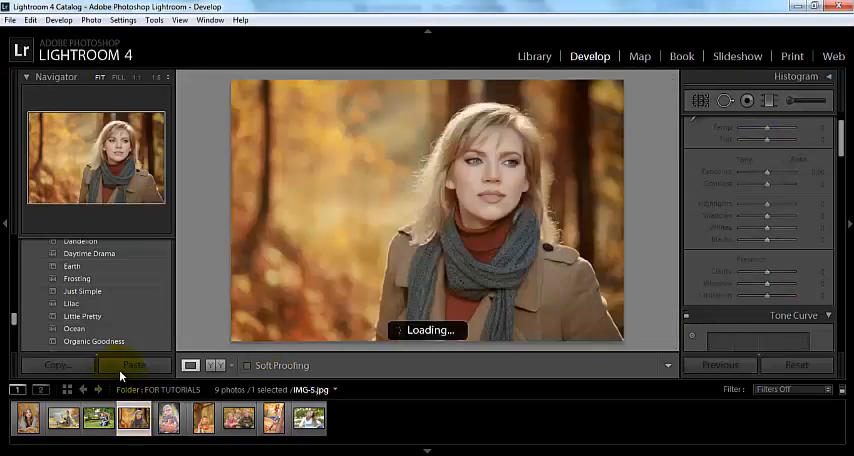
Paste the copied settings onto the scarf, autumn-leaves, white-shirt portraits and another photo.
click(133, 365)
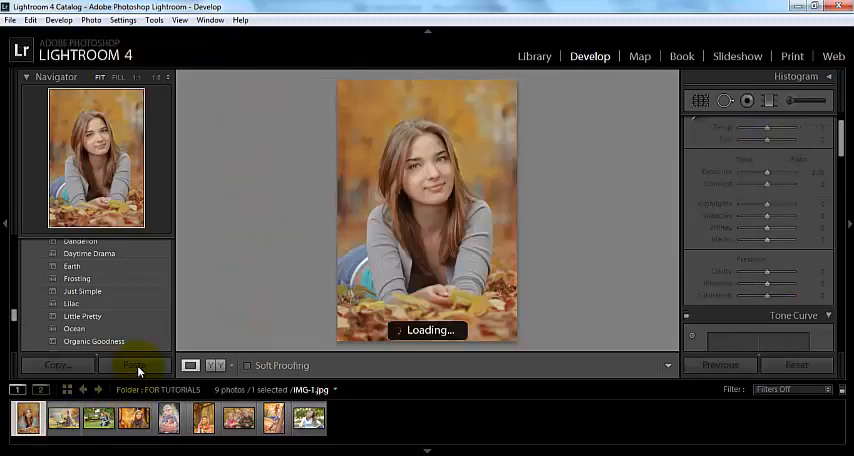
click(133, 364)
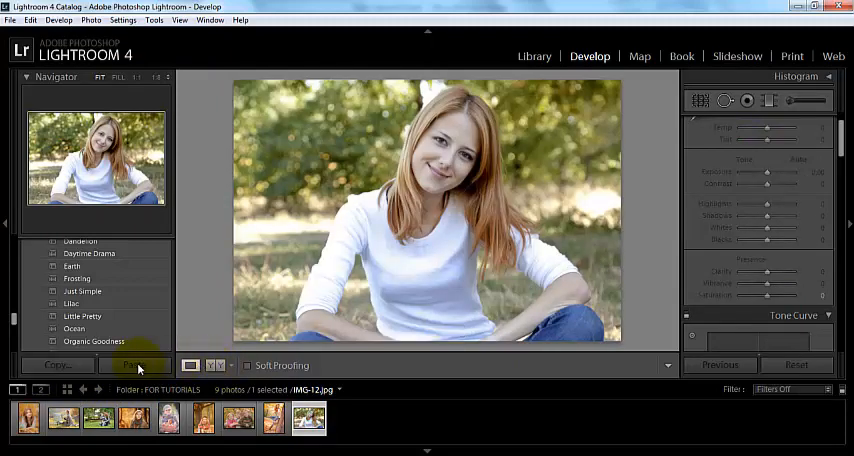
click(134, 365)
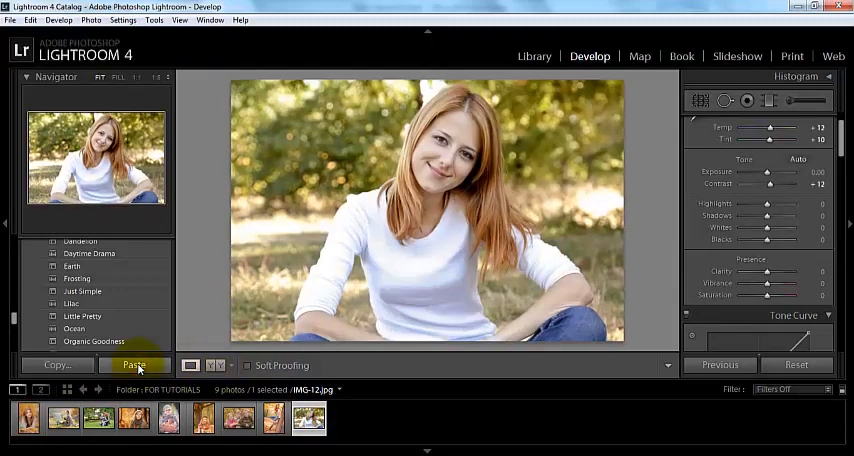
click(273, 418)
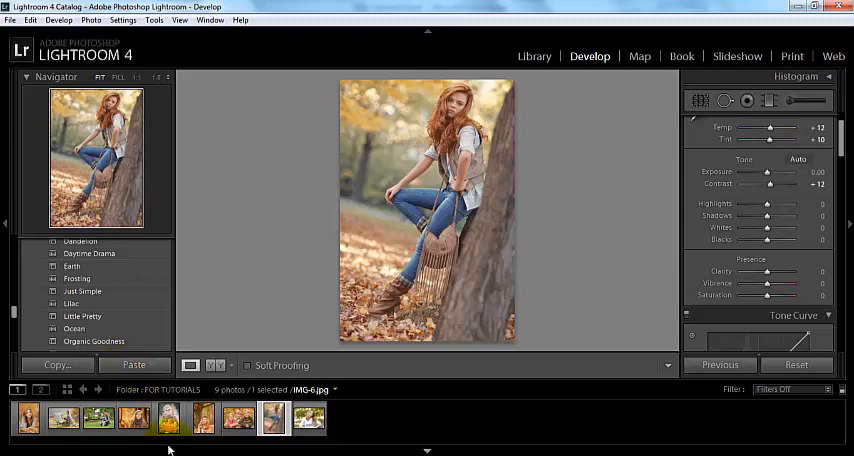
Paste the settings onto the painter photo and reselect the boy-and-dog original.
click(62, 418)
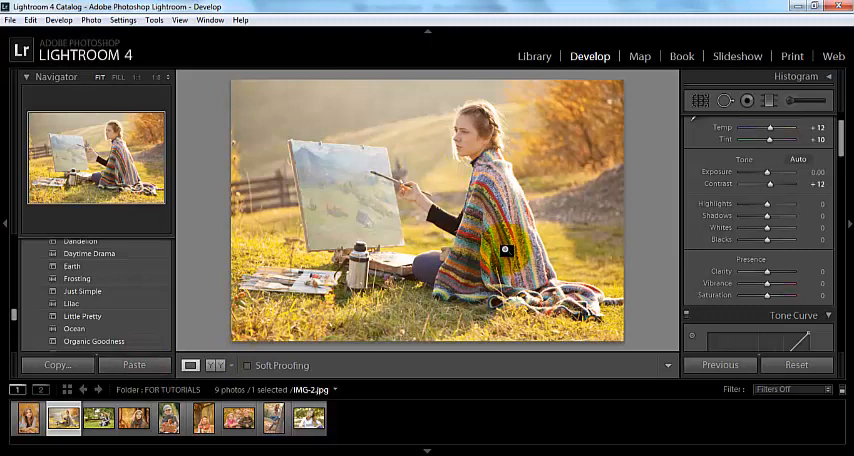
click(203, 418)
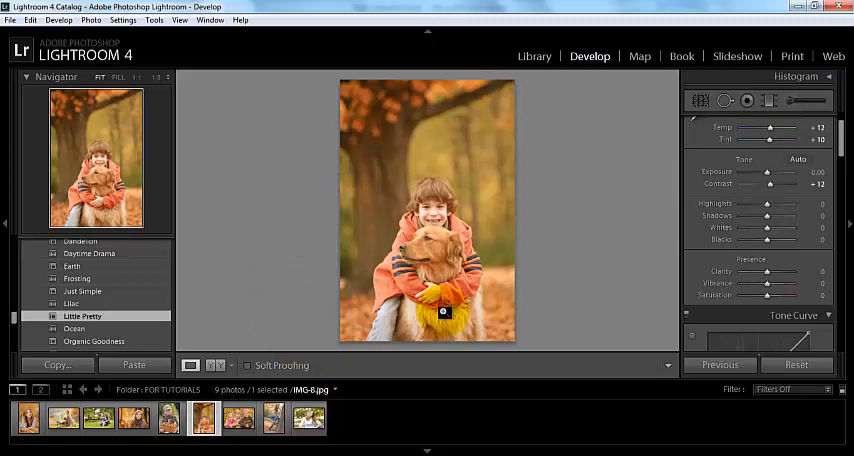